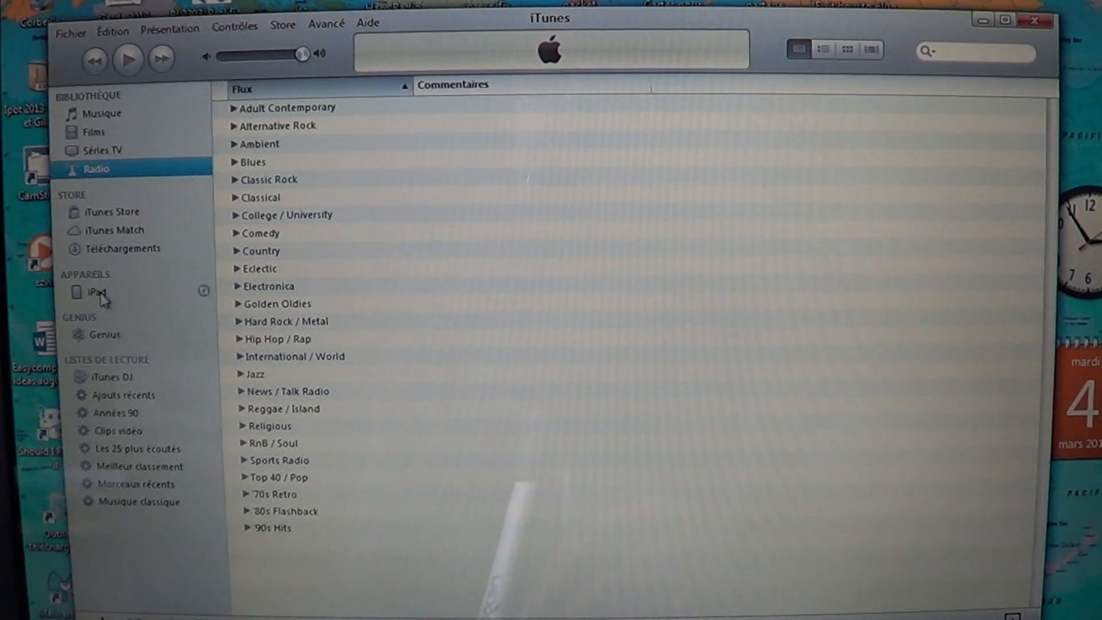
- Select the iPad under Appareils and untick automatic syncing of songs/videos and apps
left_click(95, 292)
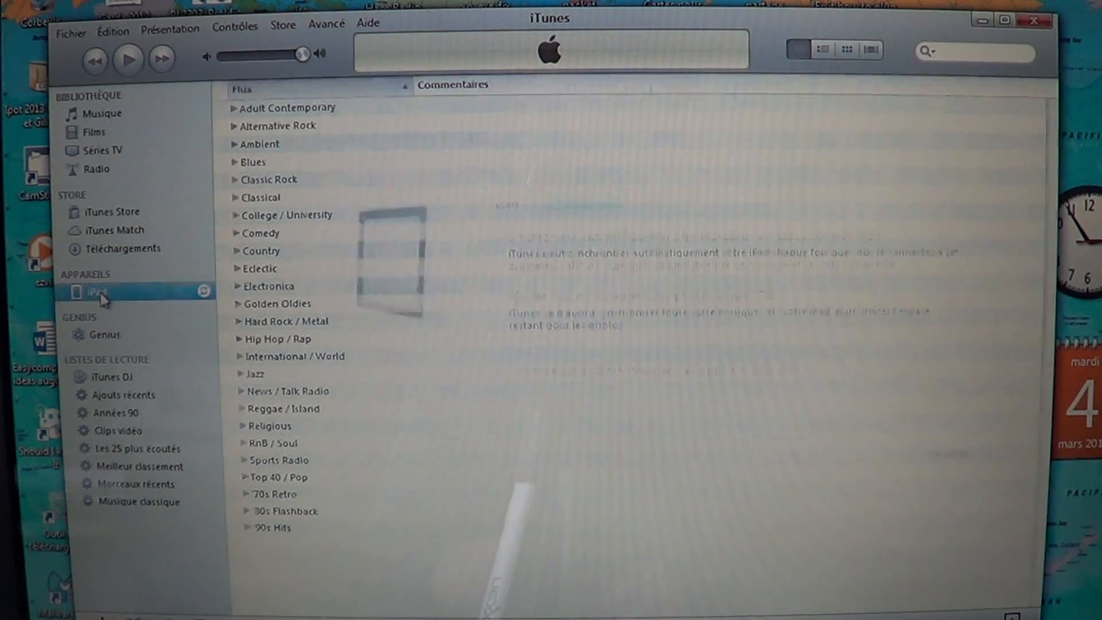
left_click(99, 292)
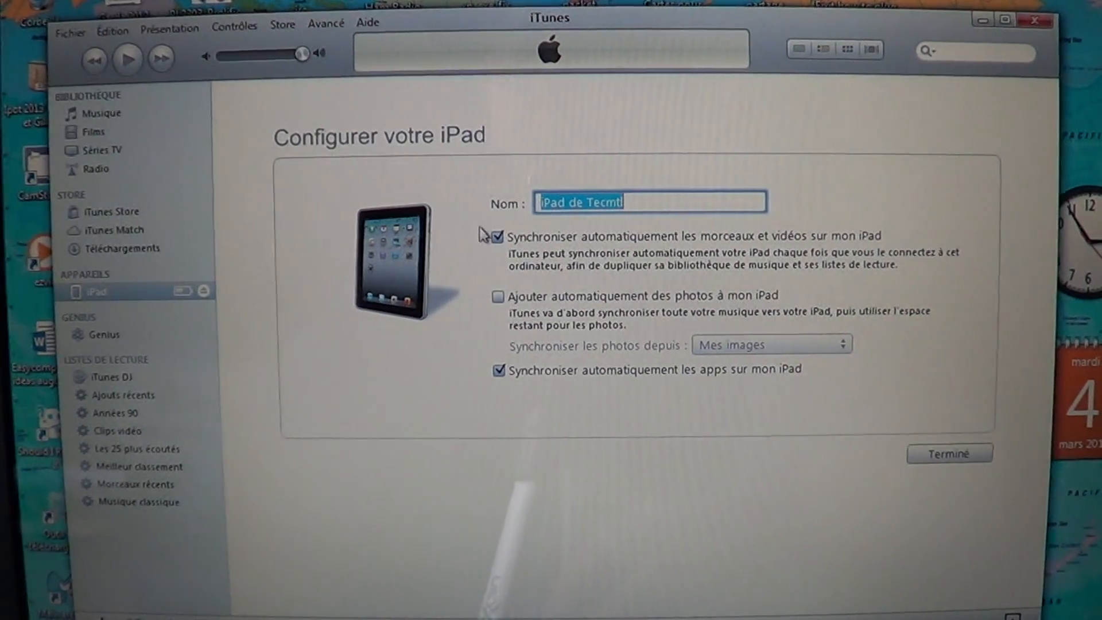
left_click(497, 236)
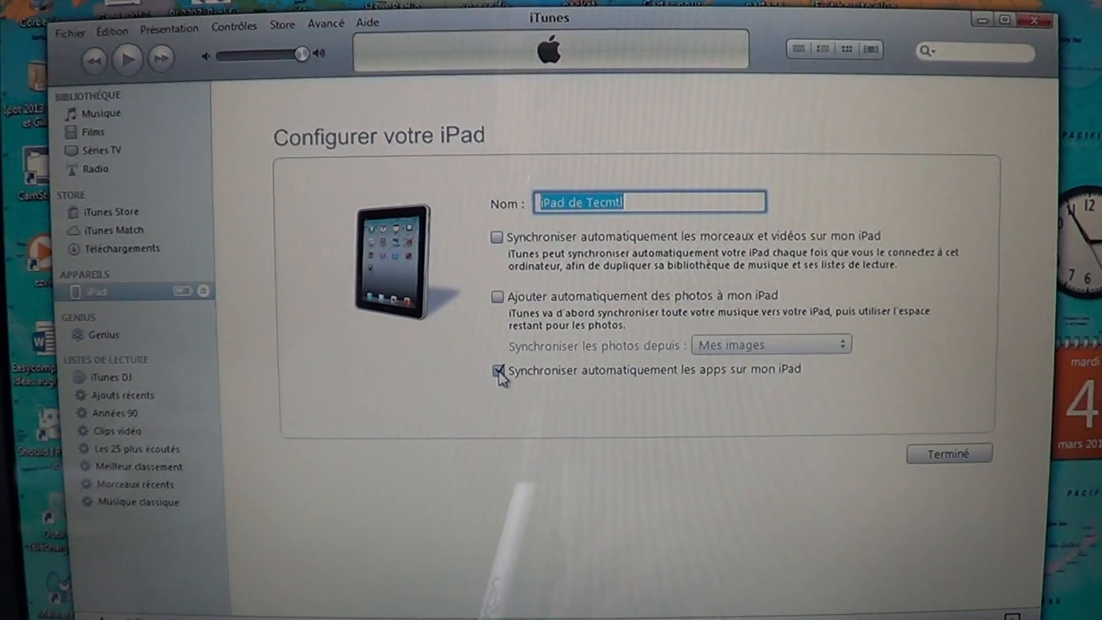
left_click(497, 371)
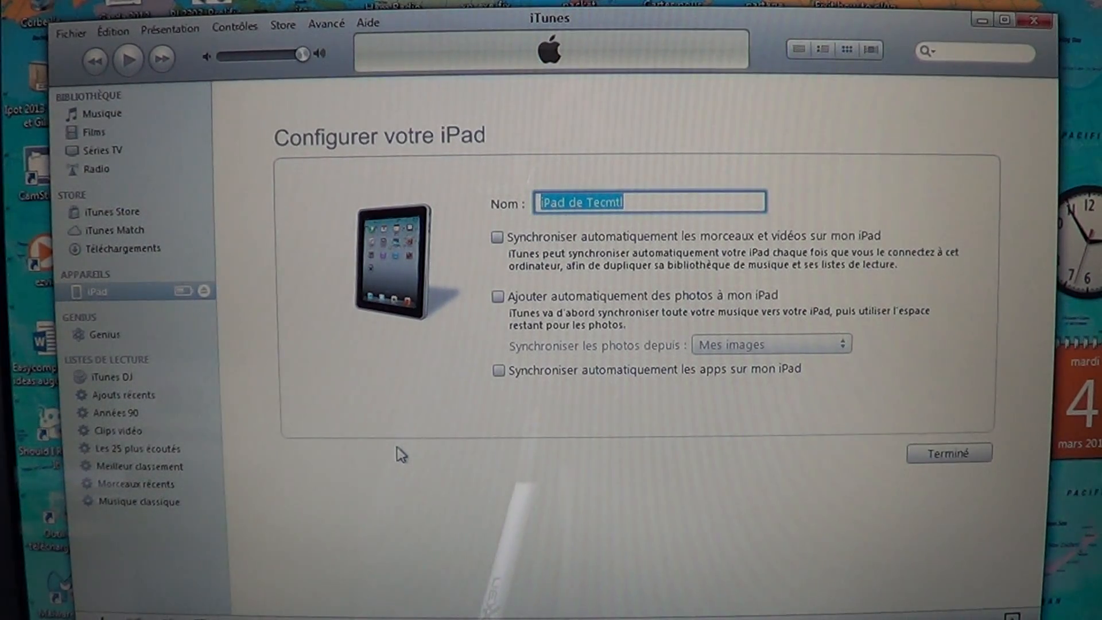
mouse_move(621, 389)
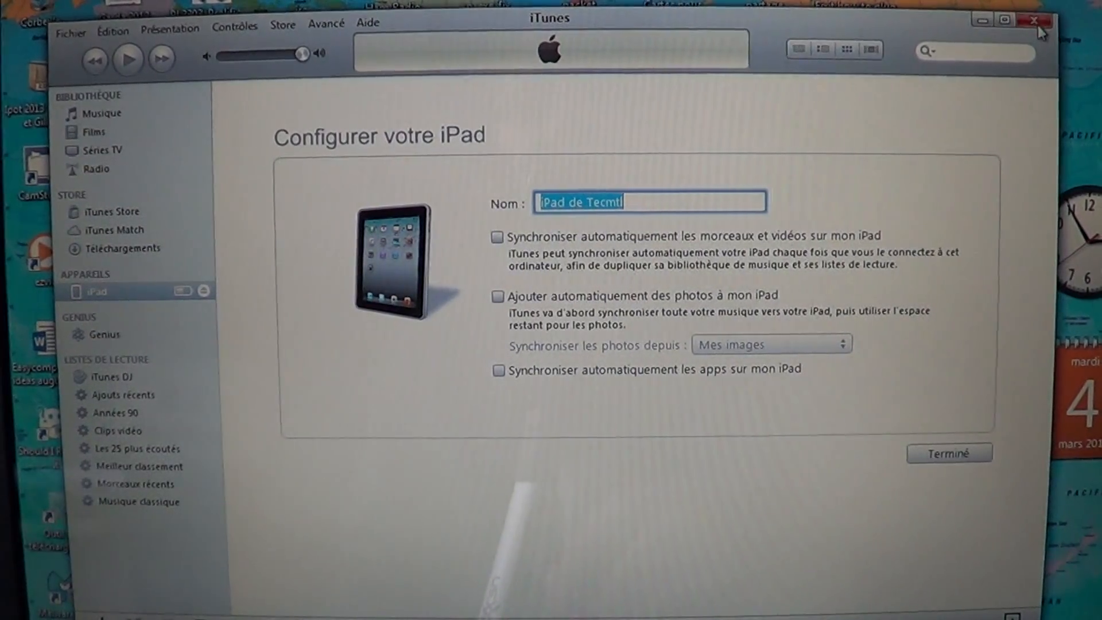
- Close iTunes and show Control Panel with 'Afficher par' set to 'Grandes icônes', maximized
left_click(1035, 21)
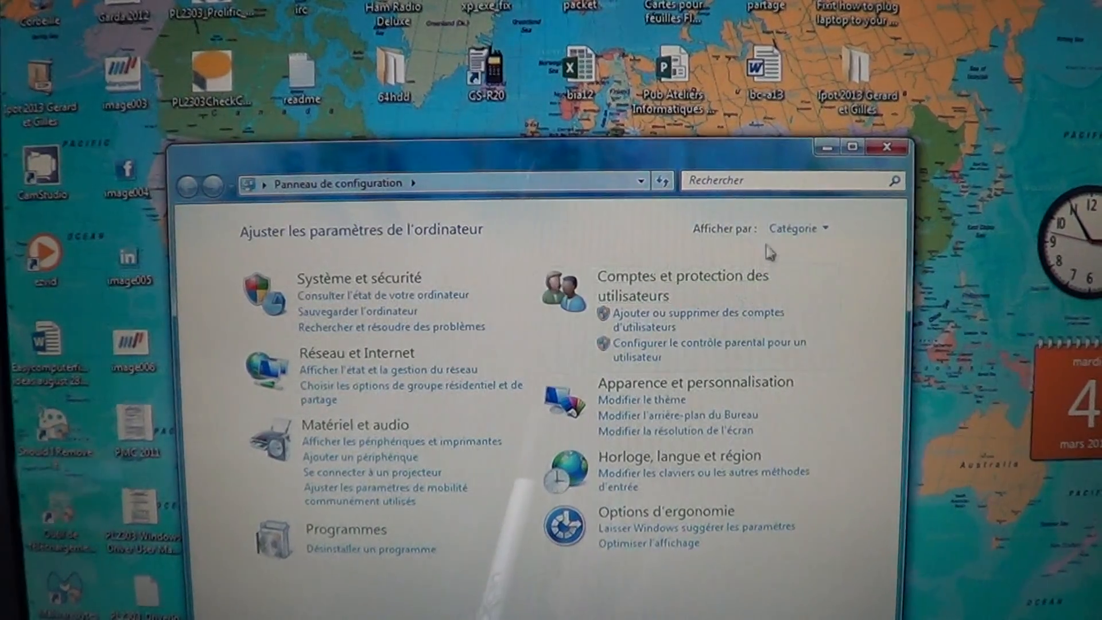
left_click(797, 227)
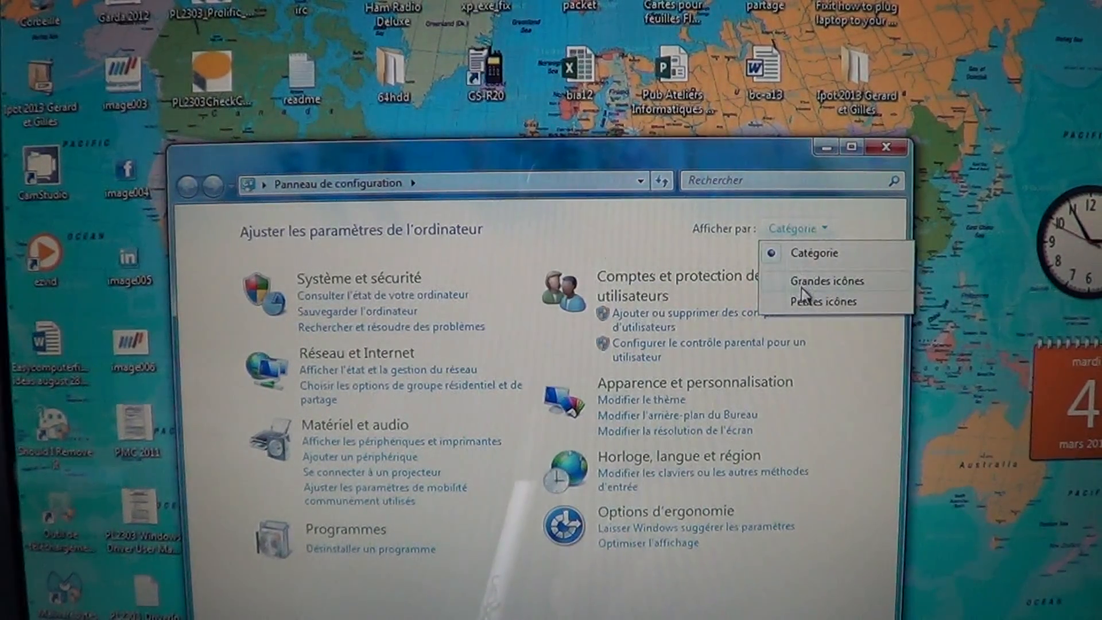
left_click(827, 280)
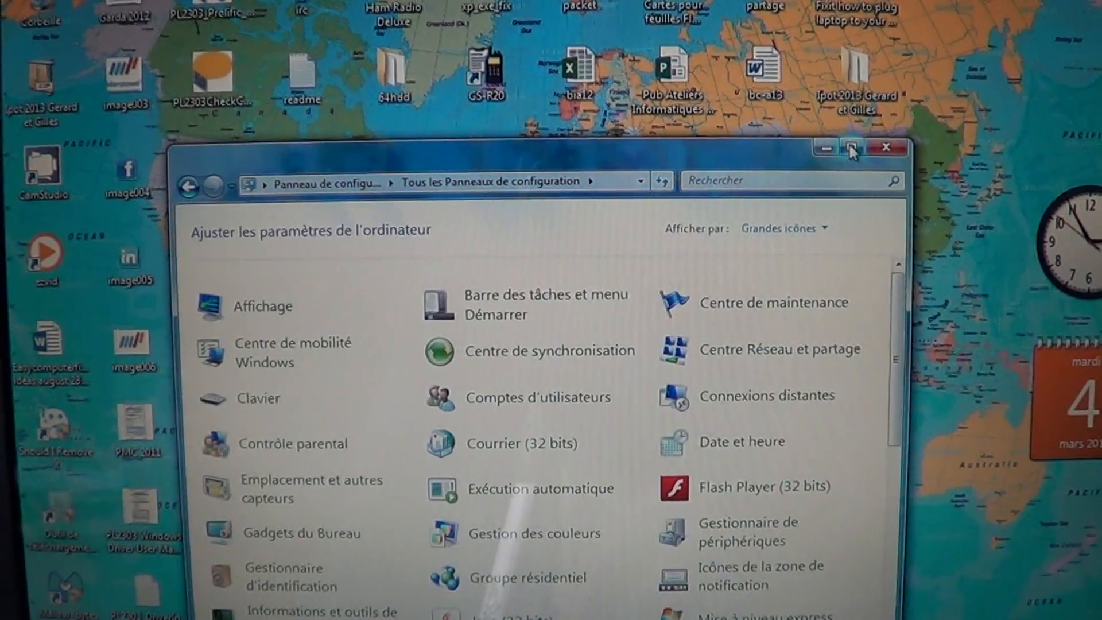
left_click(851, 148)
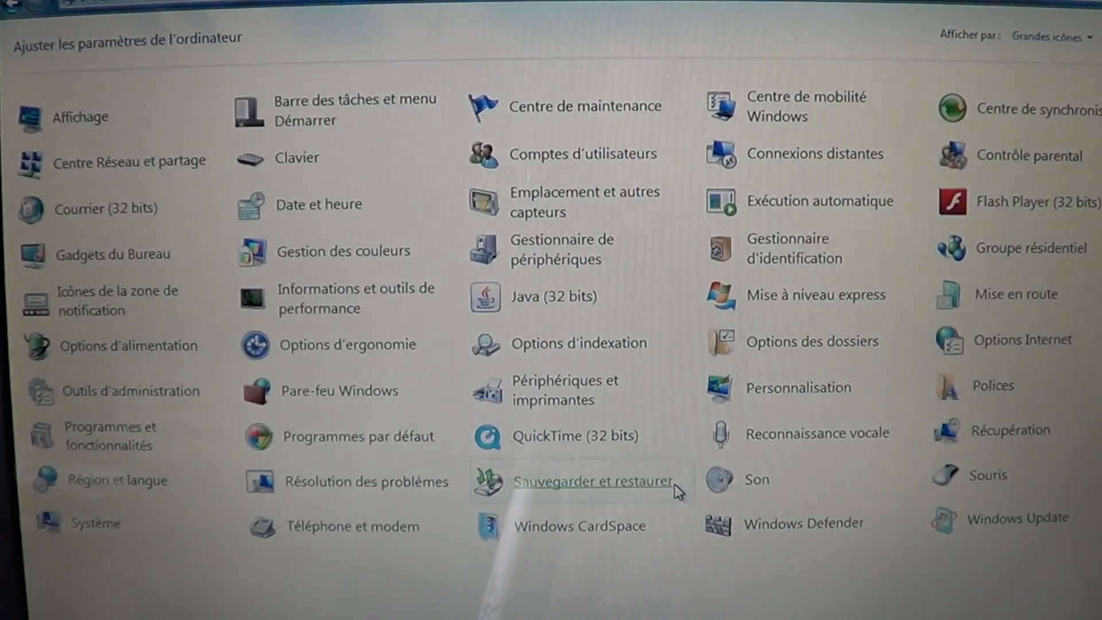
mouse_move(95, 524)
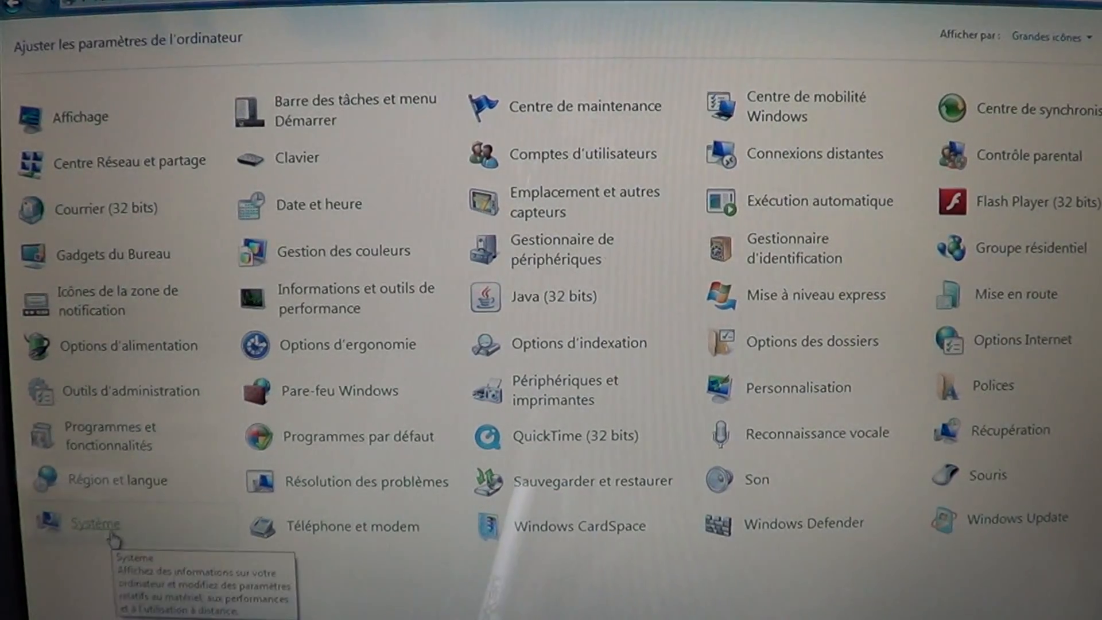
- Go to Système and launch Gestionnaire de périphériques from its left panel
left_click(94, 525)
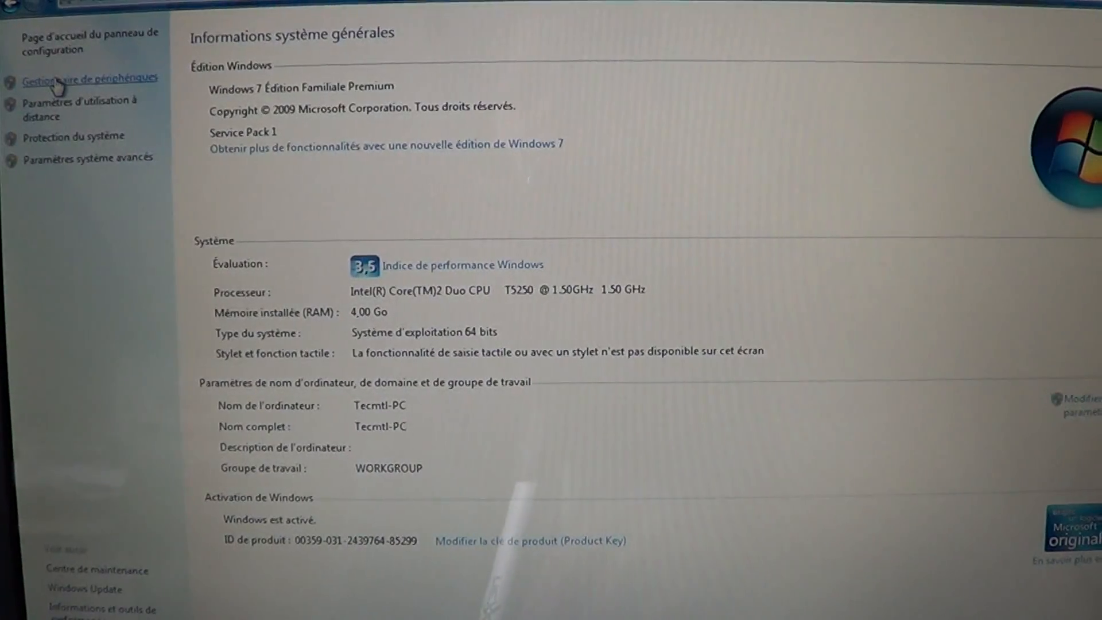
left_click(87, 78)
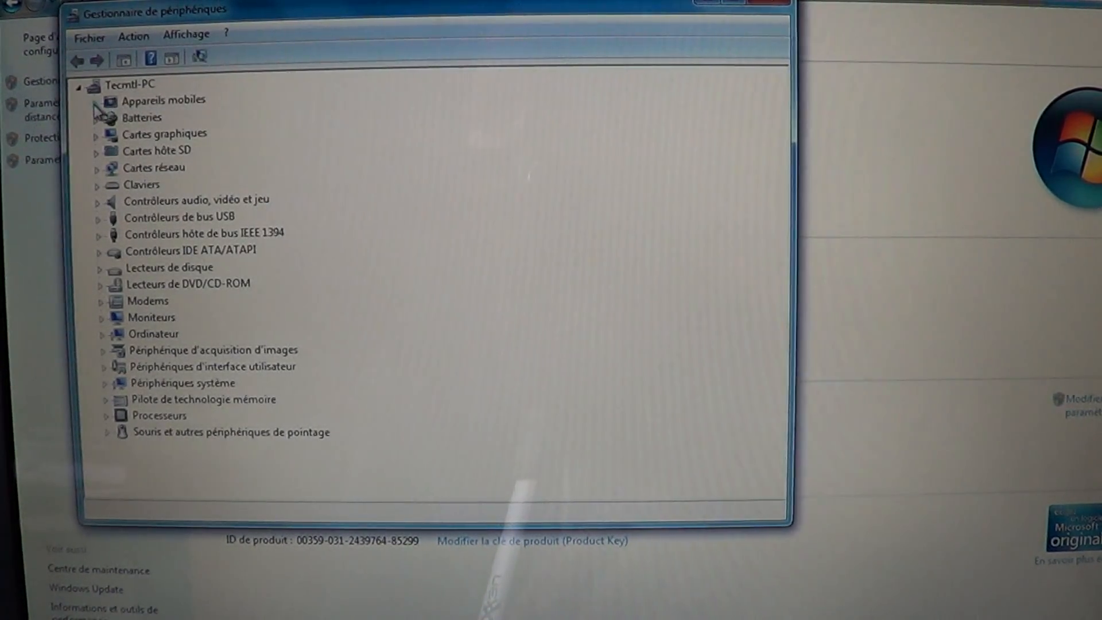
- Under Appareils mobiles, uninstall the Apple iPad device and confirm with OK
left_click(102, 100)
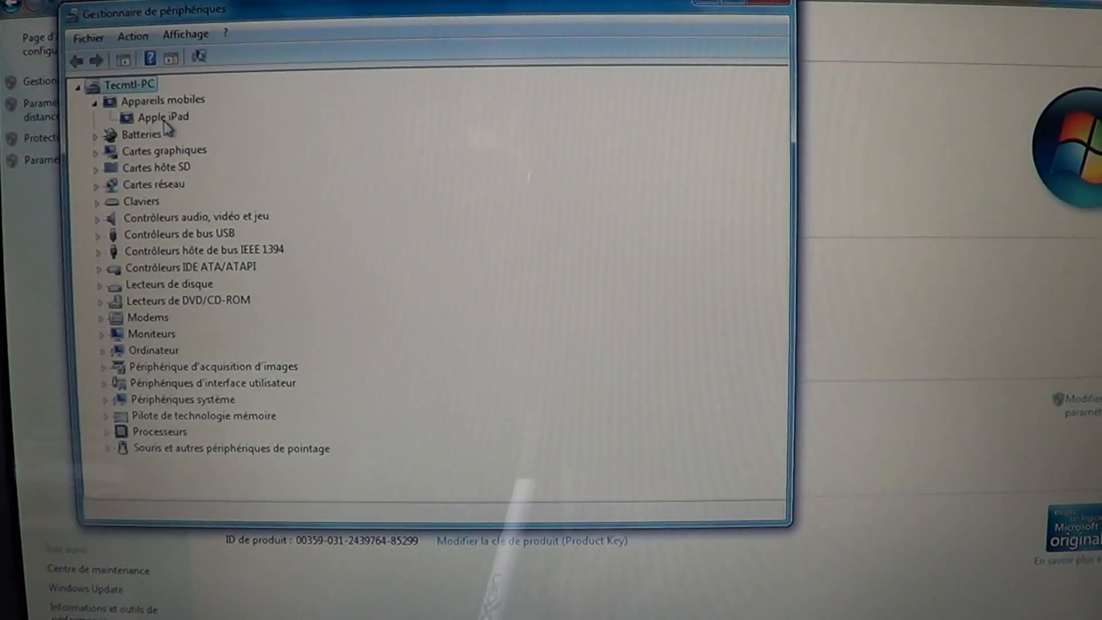
left_click(163, 117)
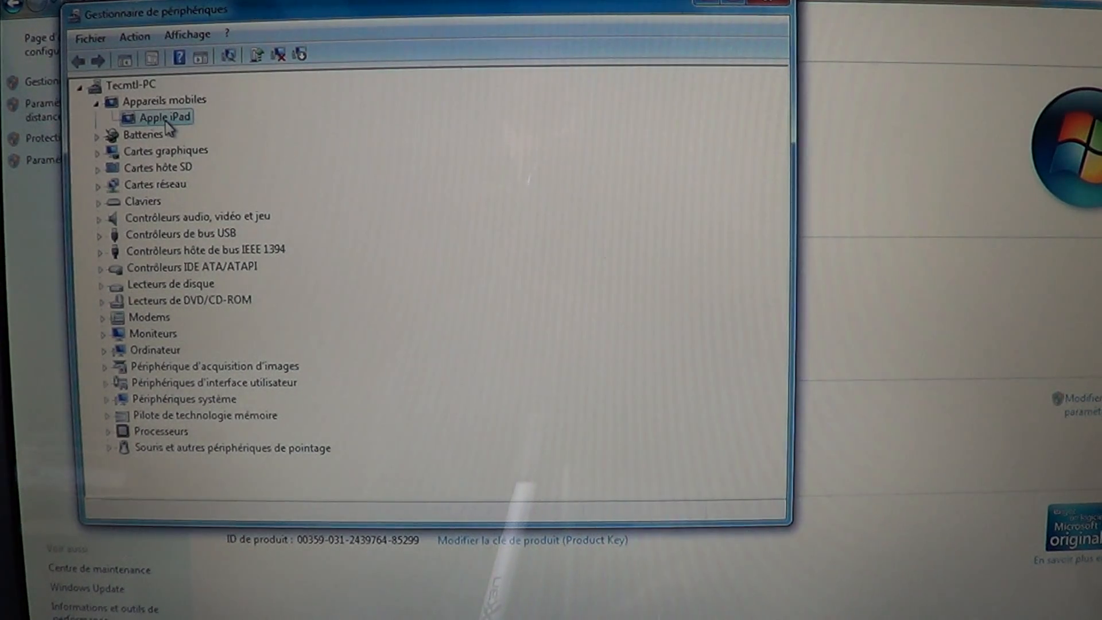
right_click(167, 118)
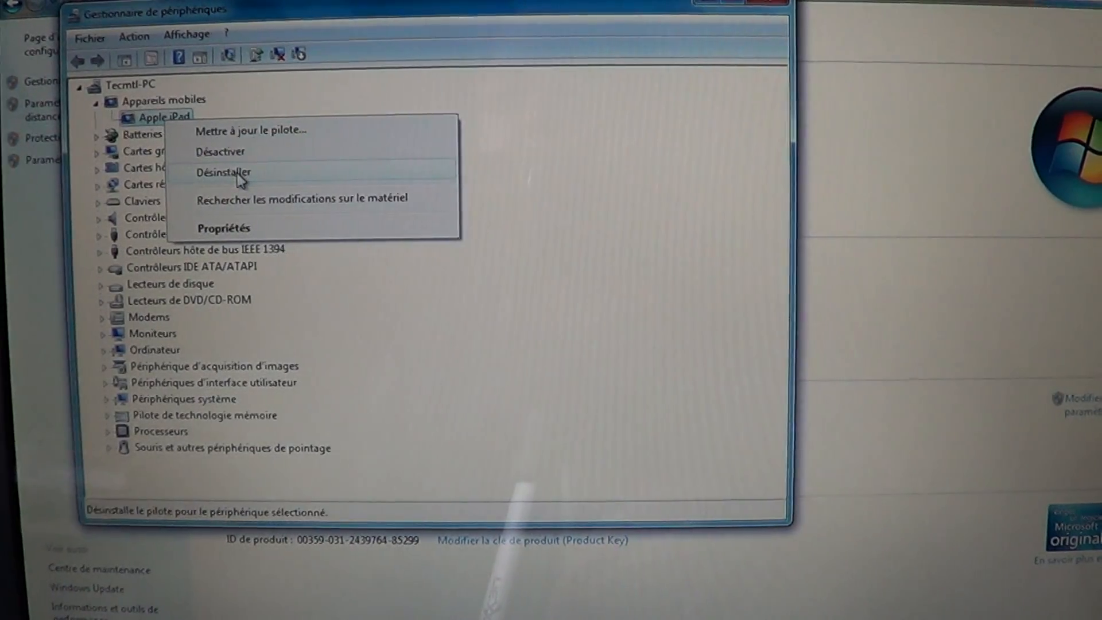
left_click(223, 172)
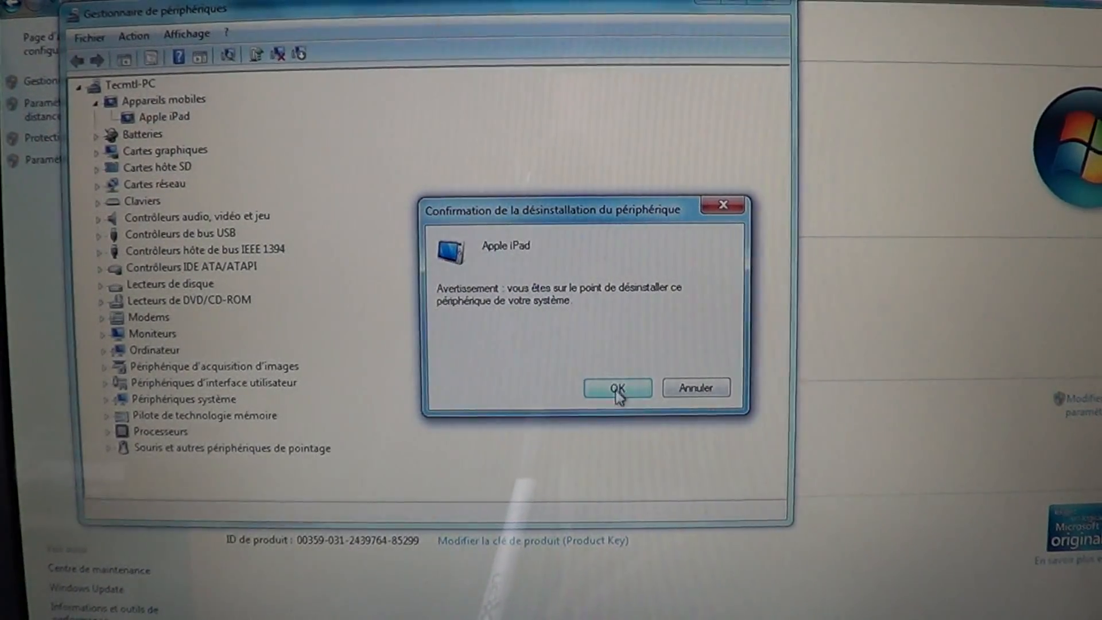
left_click(616, 386)
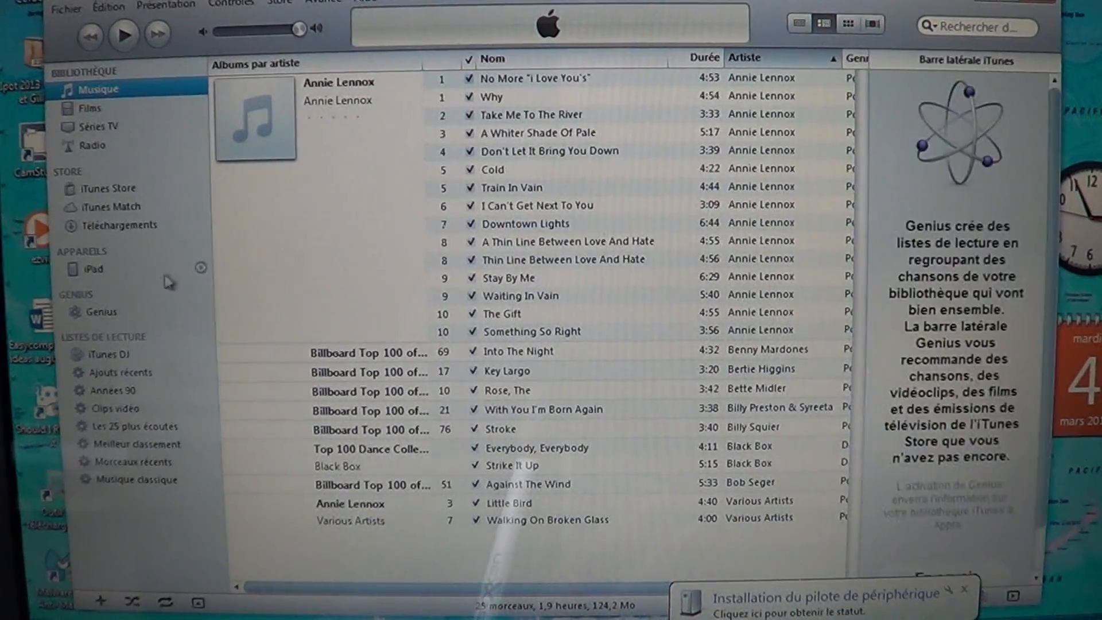
- Select the reconnected iPad under Appareils to show its Configurer votre iPad page
left_click(87, 269)
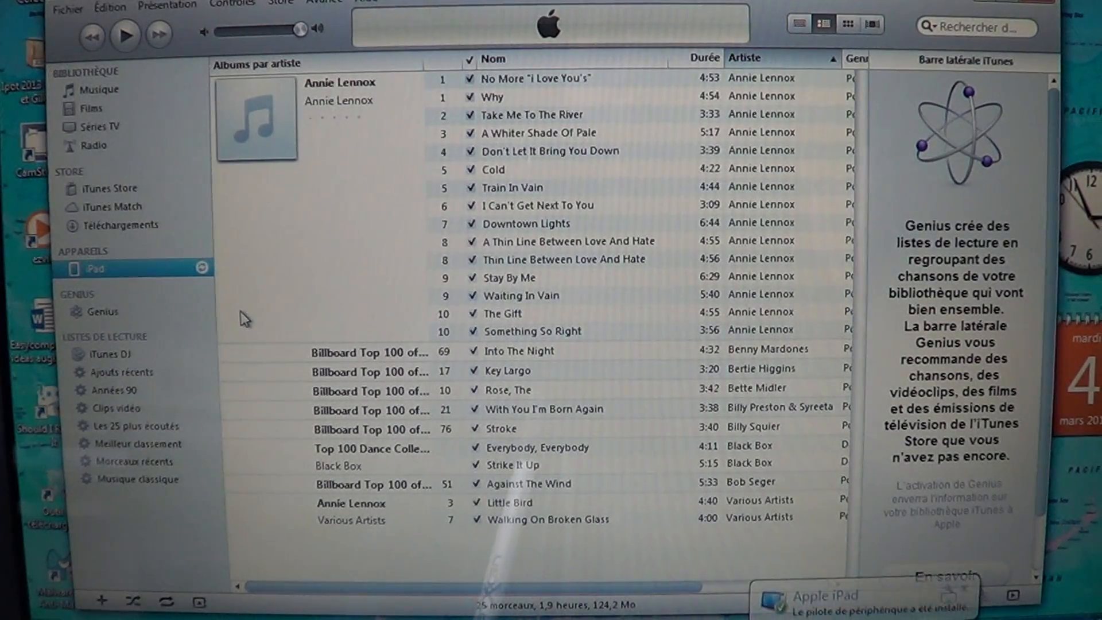
left_click(96, 268)
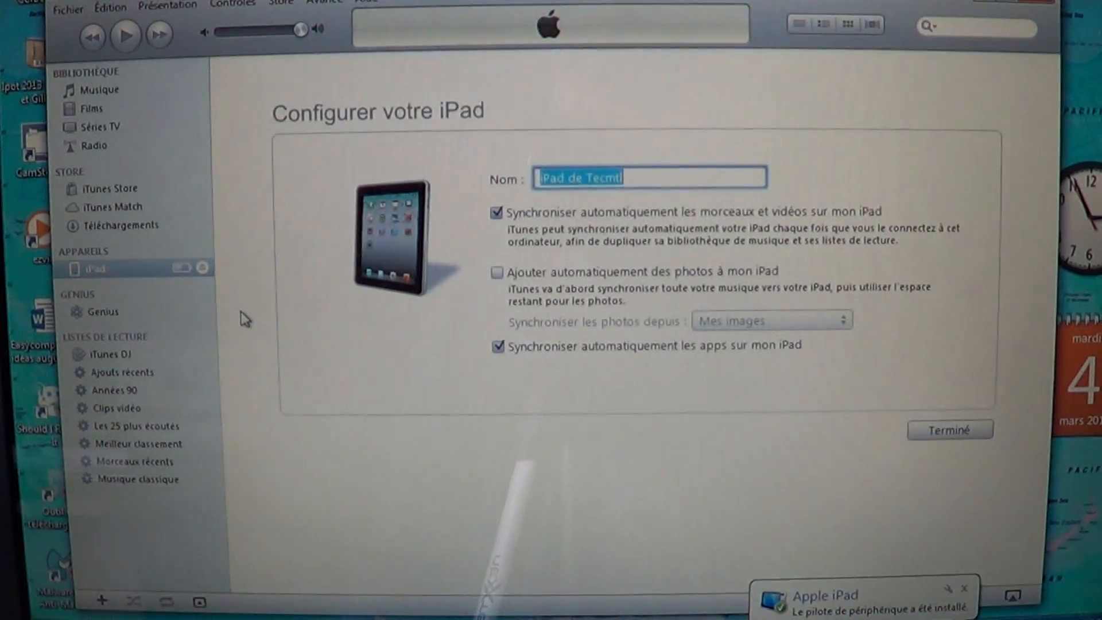